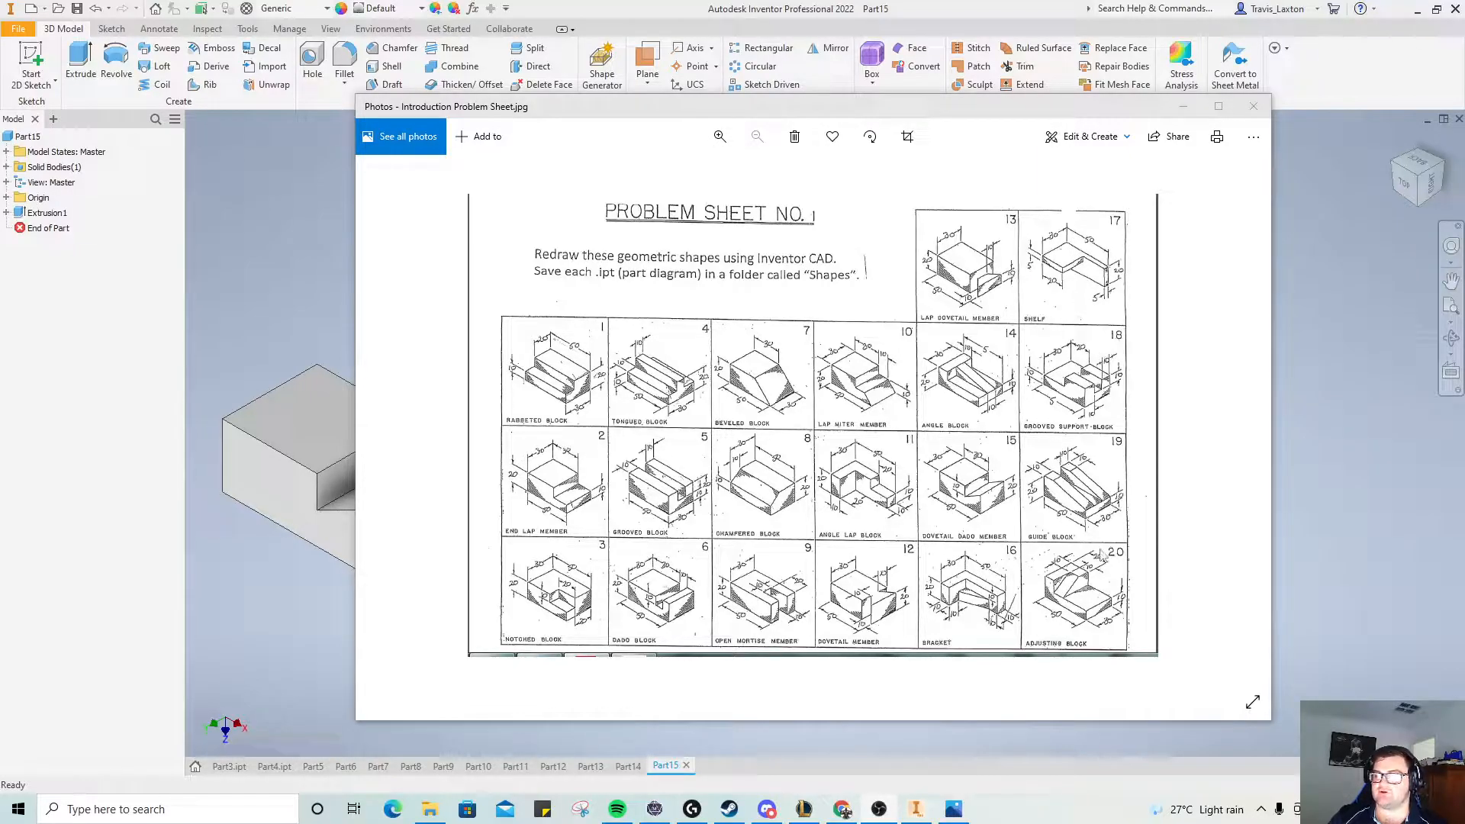
mouse_move(1102, 554)
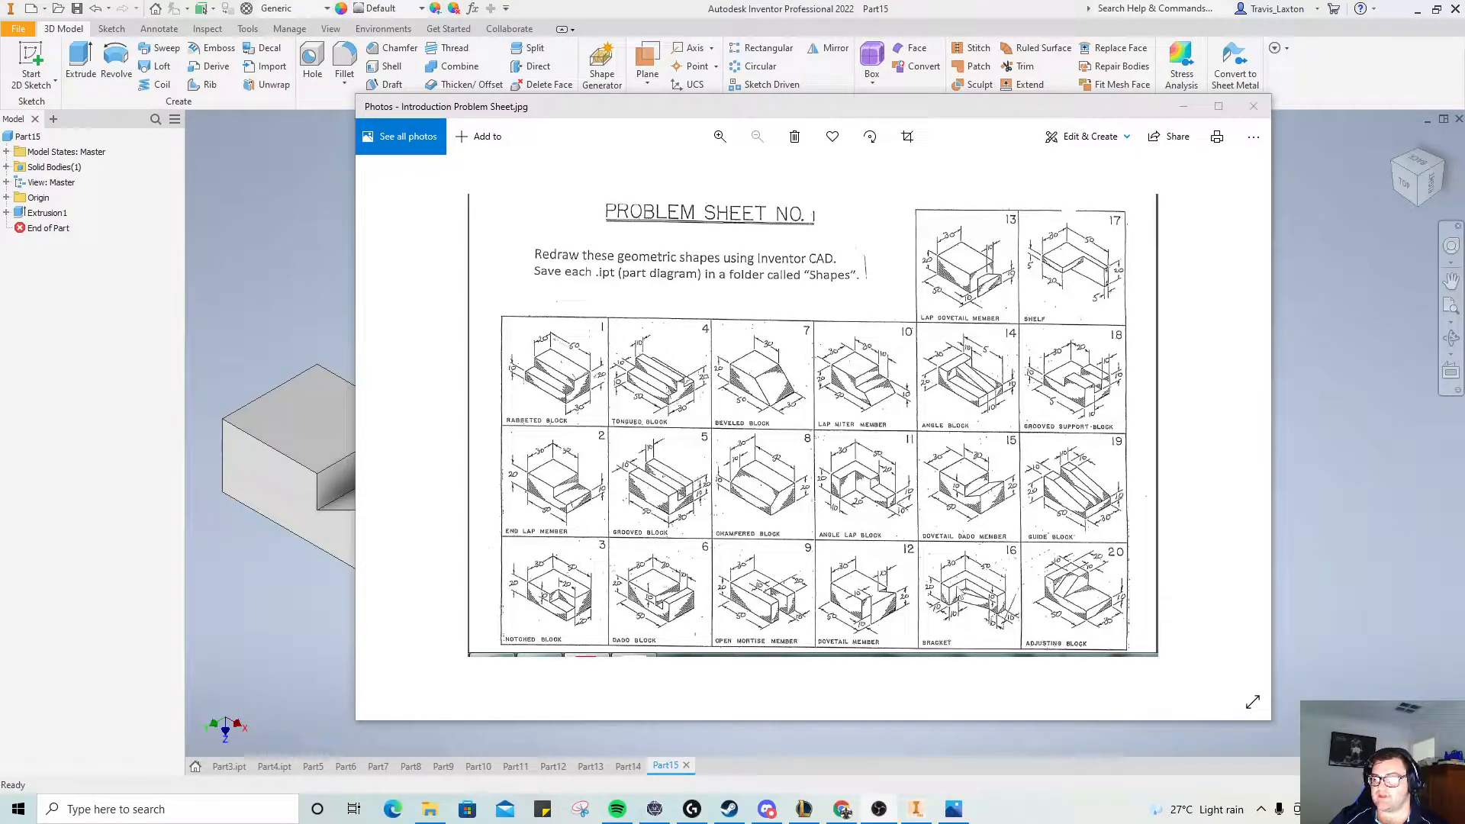
mouse_move(968, 598)
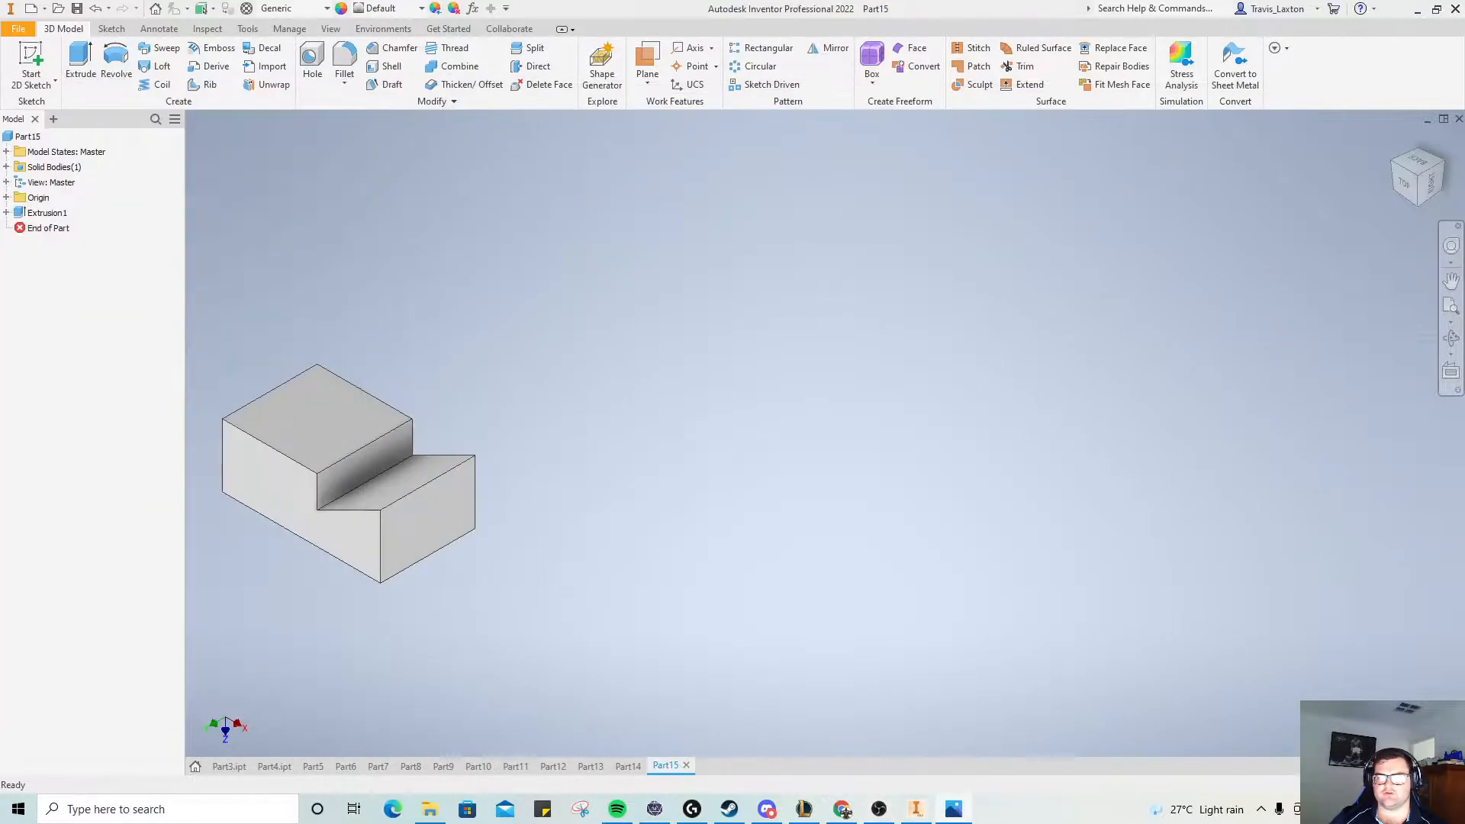
Create a new Standard (mm) part and draw the edges of the L-shaped profile
left_click(31, 9)
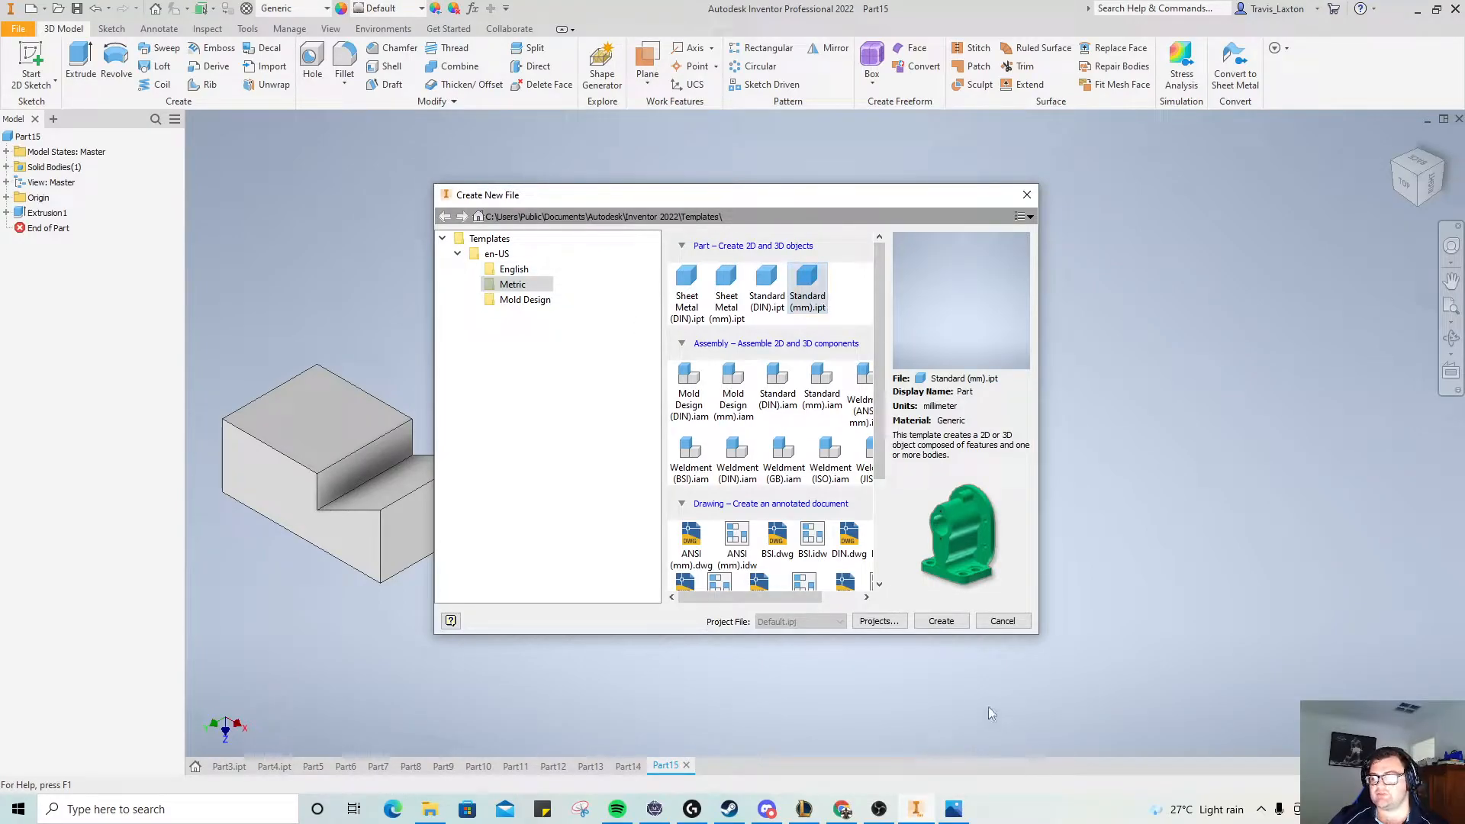
left_click(940, 621)
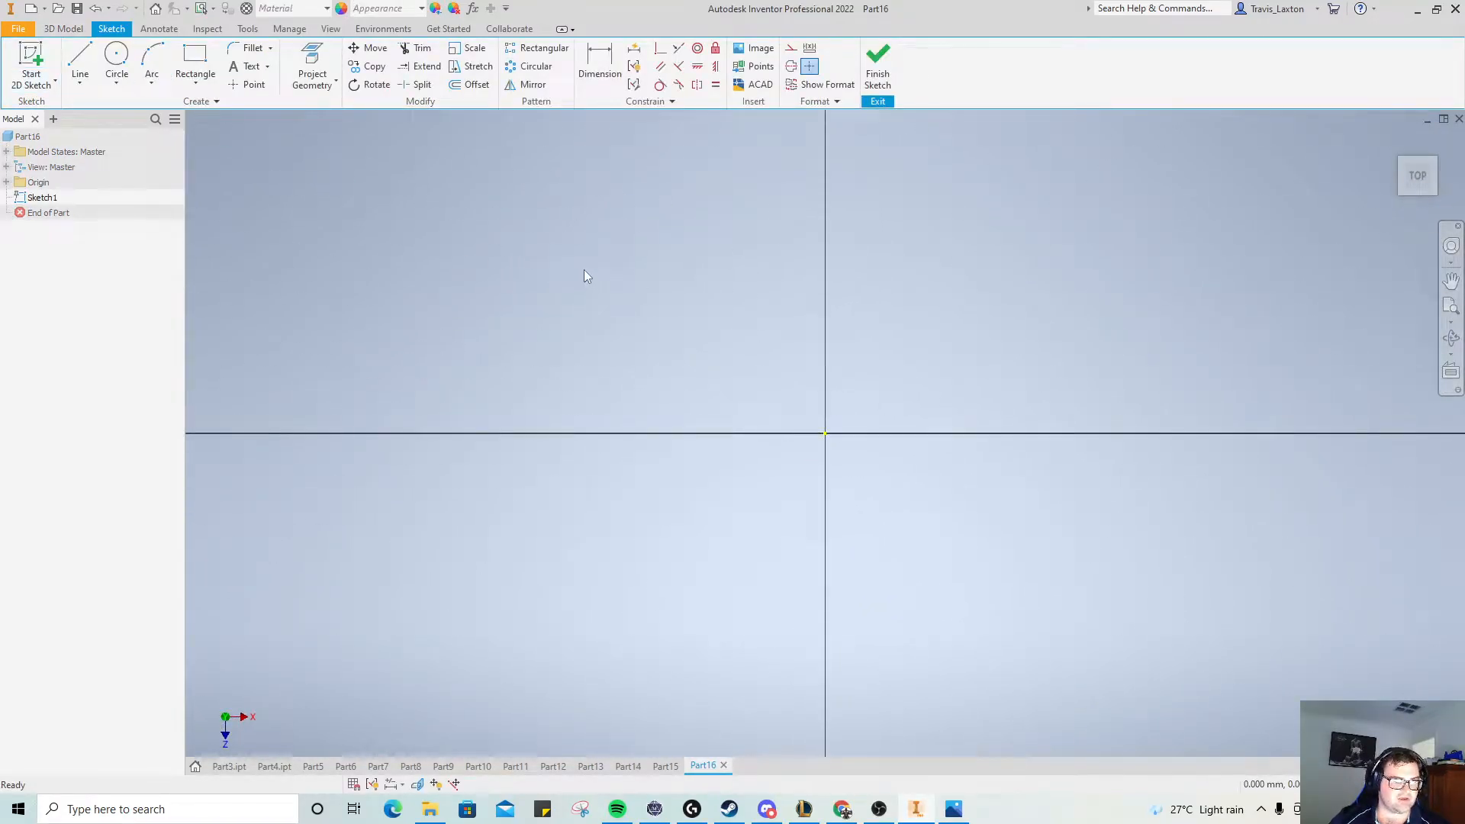
mouse_move(563, 265)
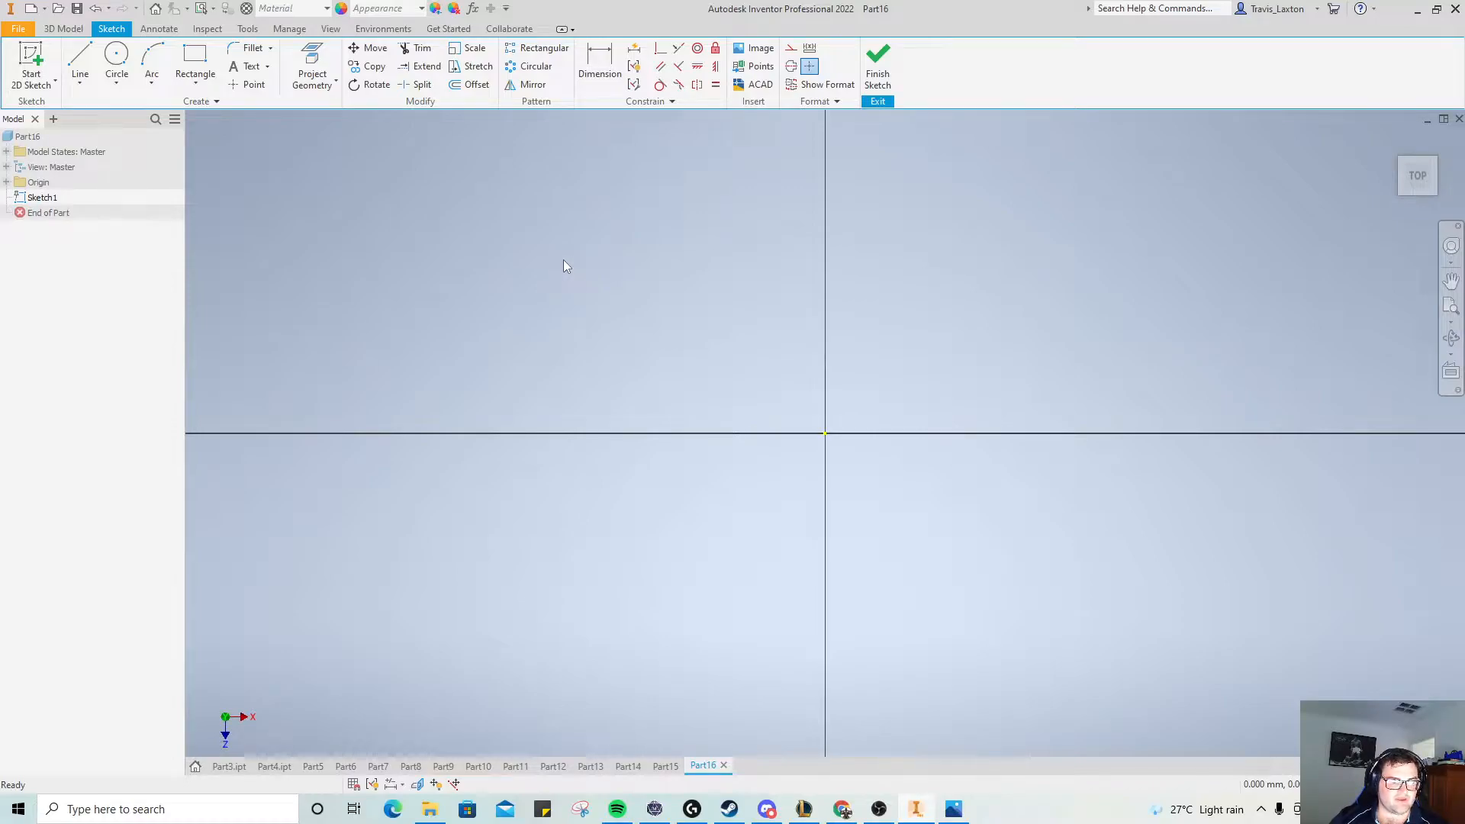
mouse_move(529, 259)
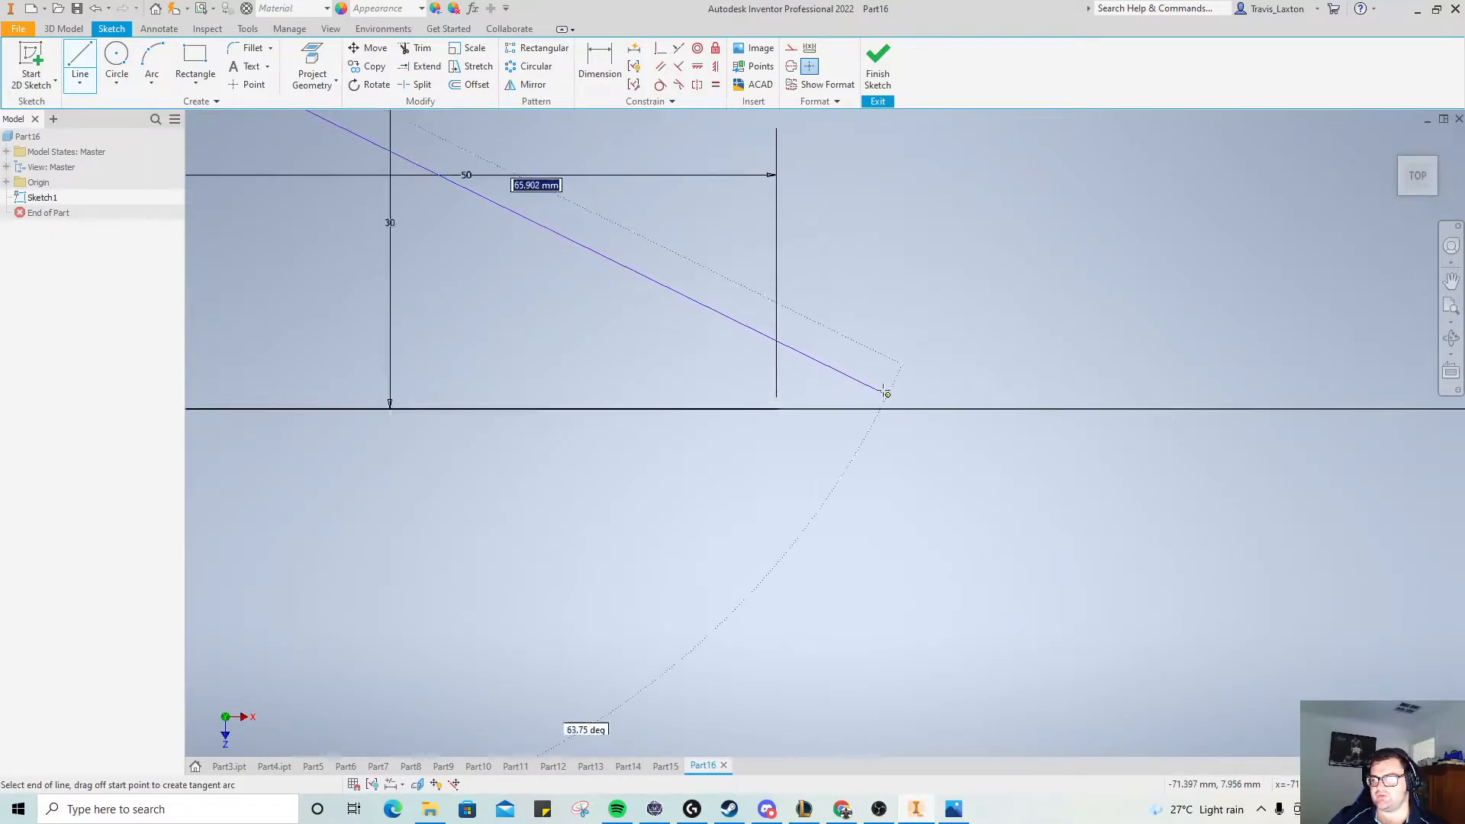
left_click_drag(885, 392, 731, 347)
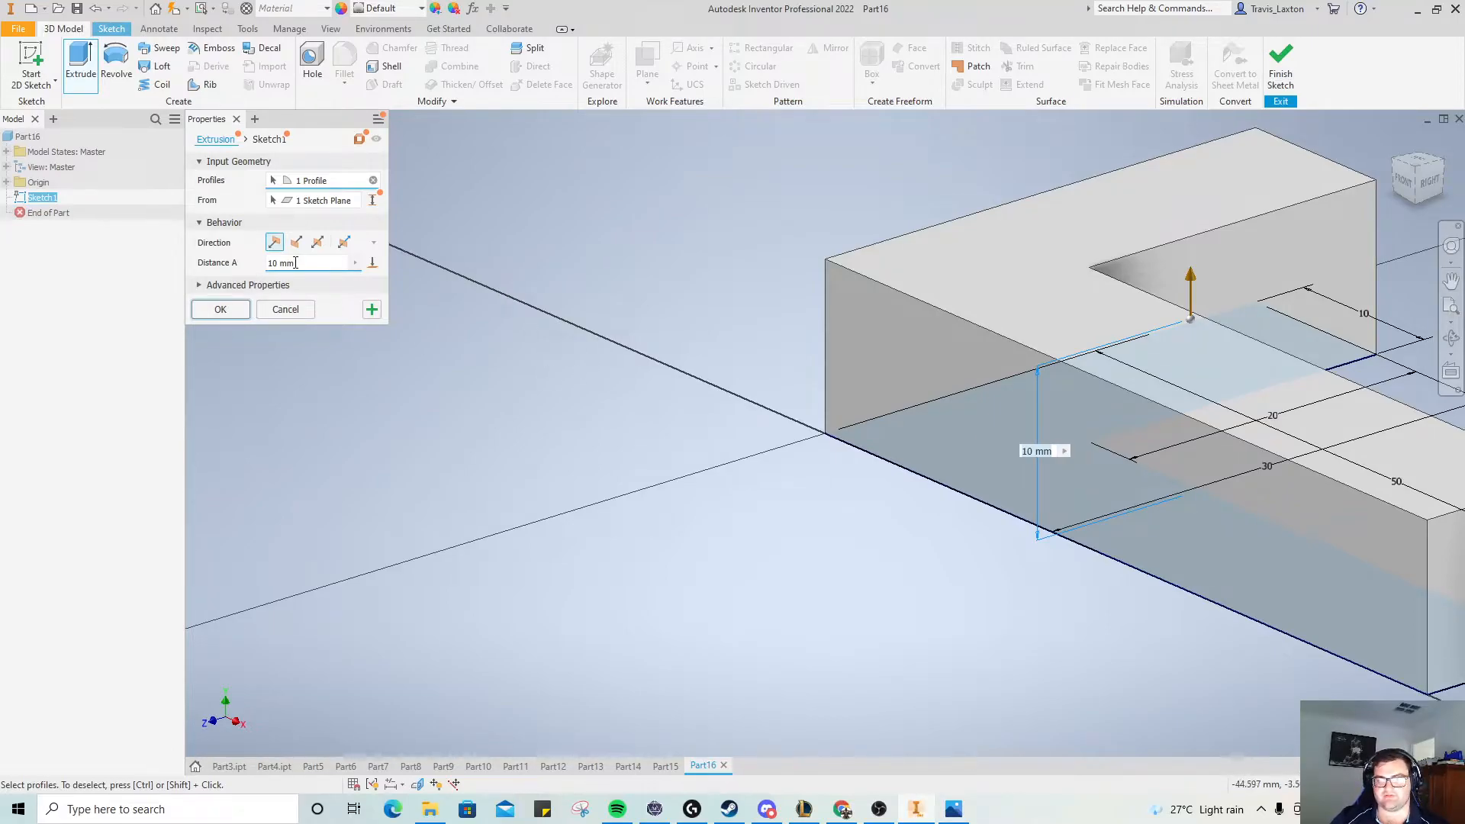
Extrude the L profile into a solid block, editing the extrusion distance
left_click(220, 310)
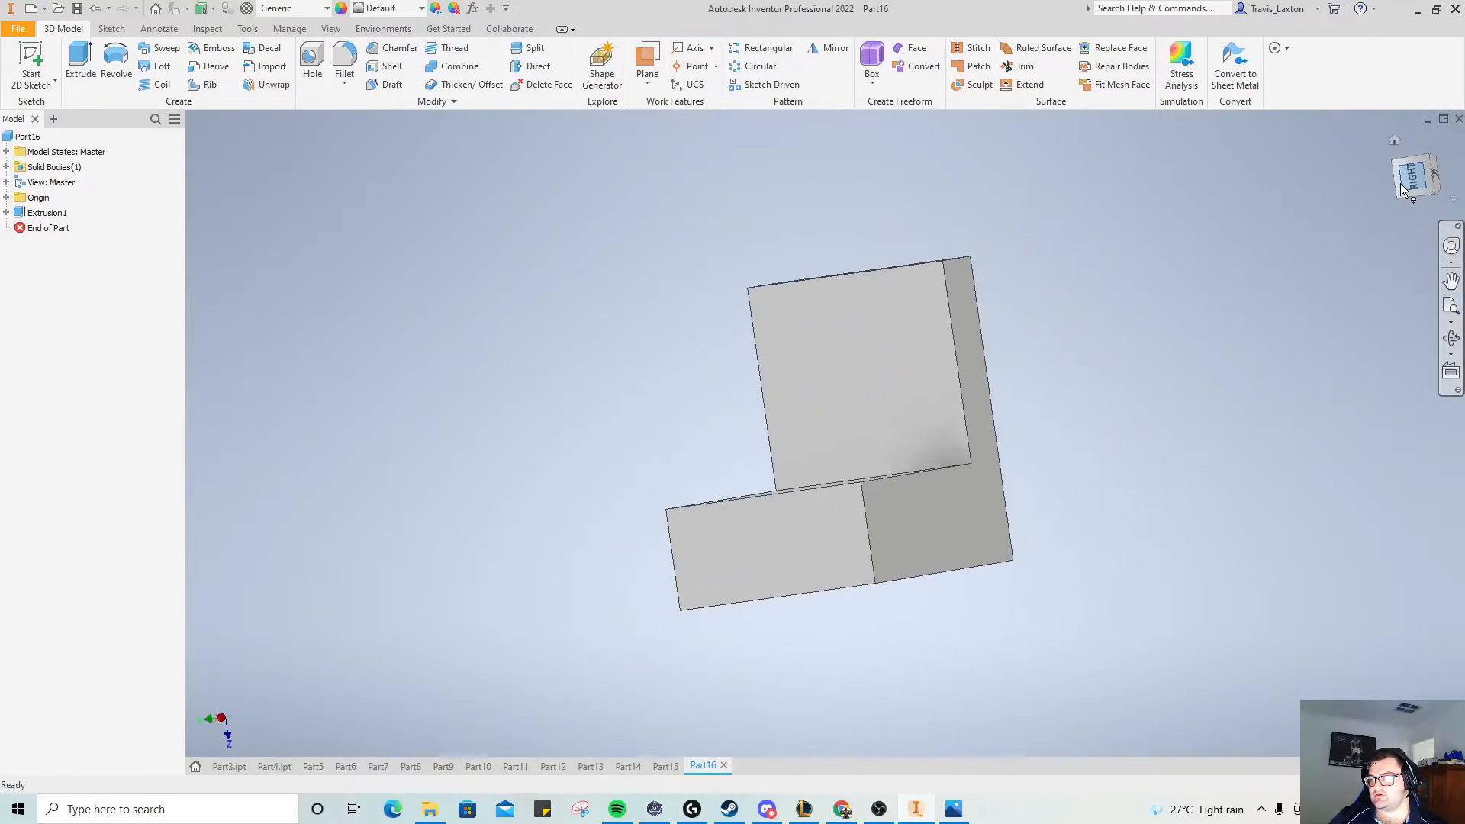
Sketch the 30 mm-base right triangle on the block face, closing its sloped and vertical edges
left_click(1416, 176)
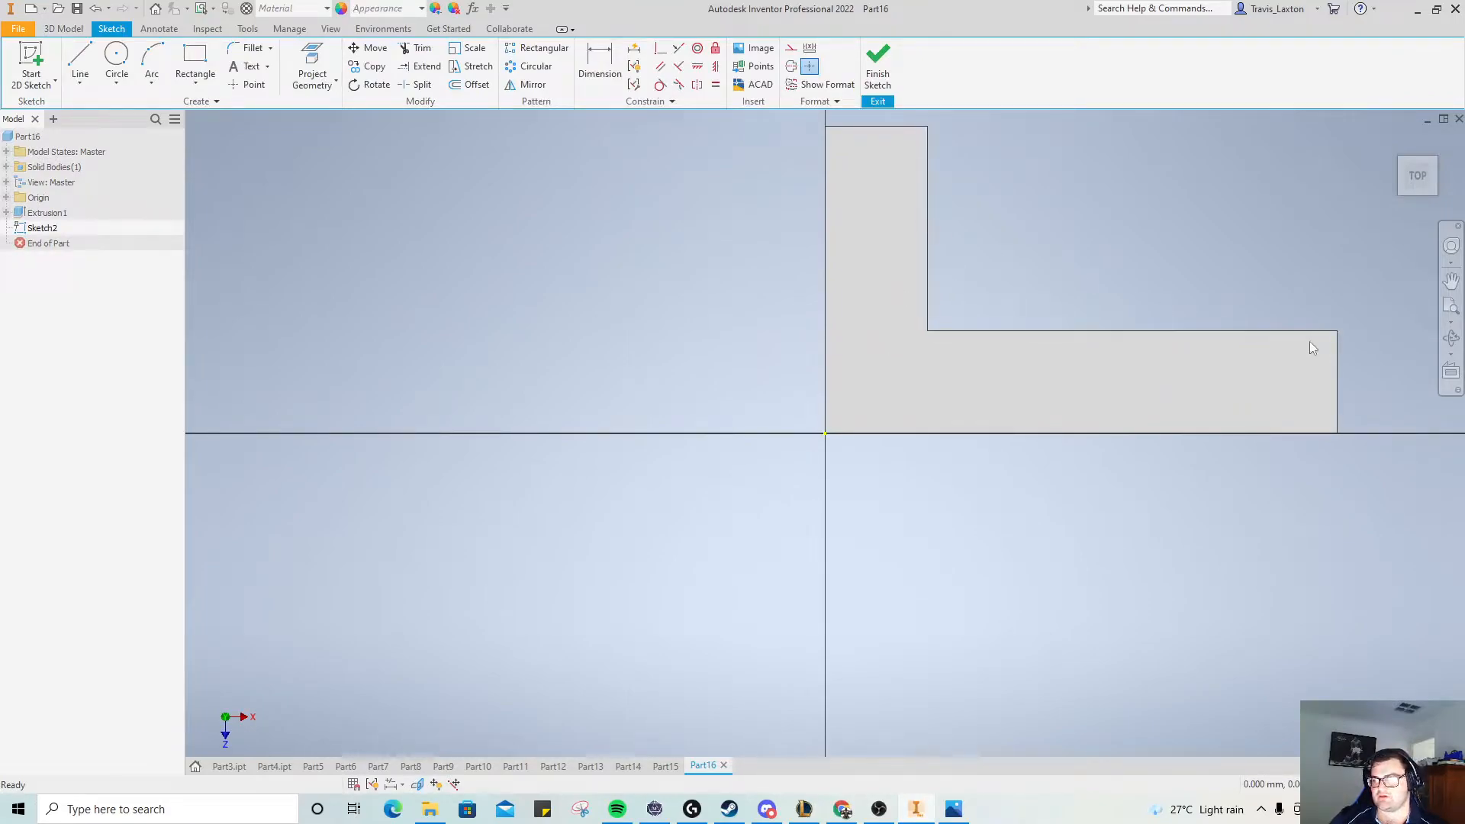
mouse_move(719, 322)
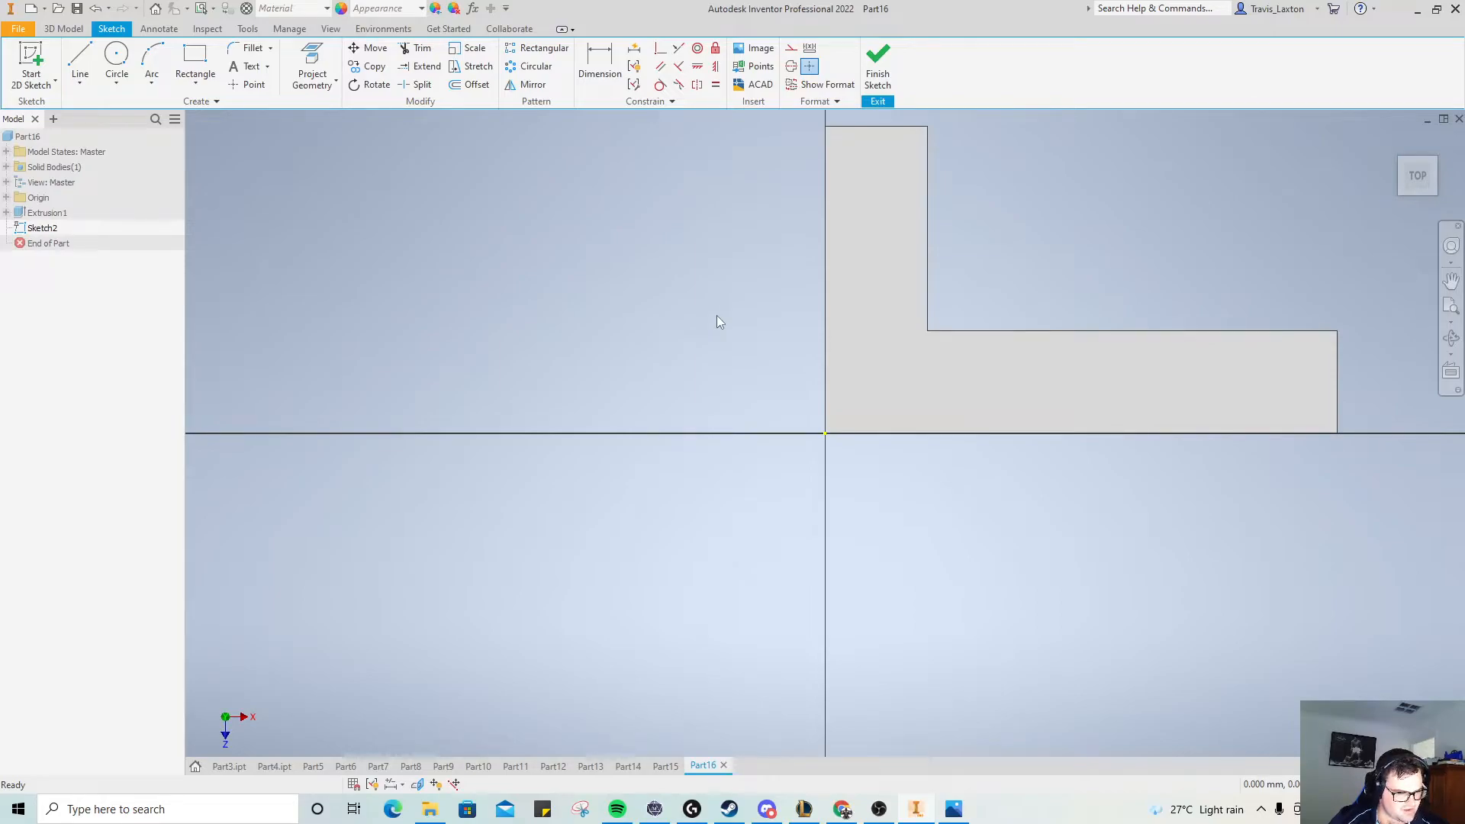
mouse_move(628, 232)
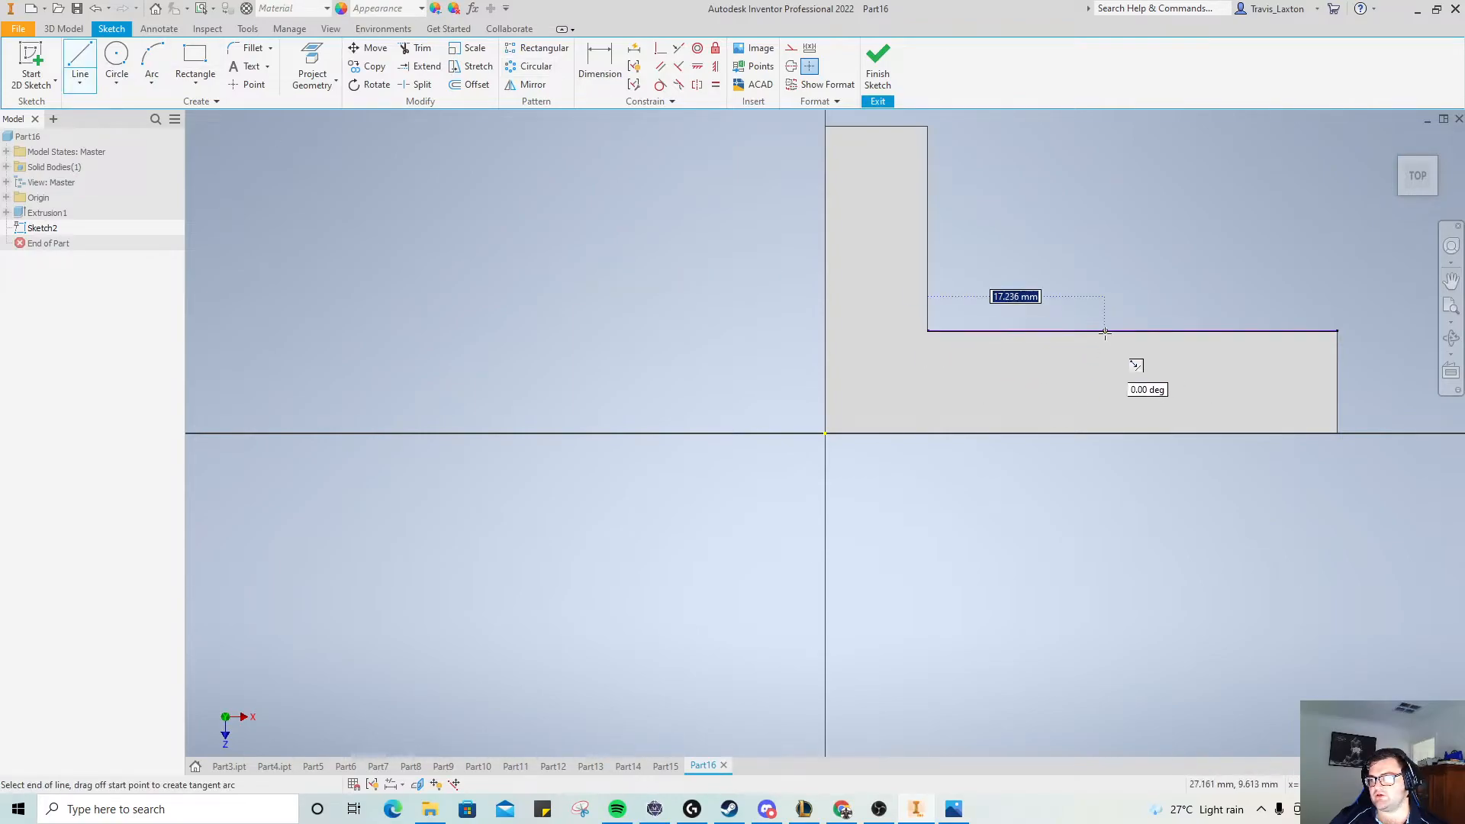
type("30")
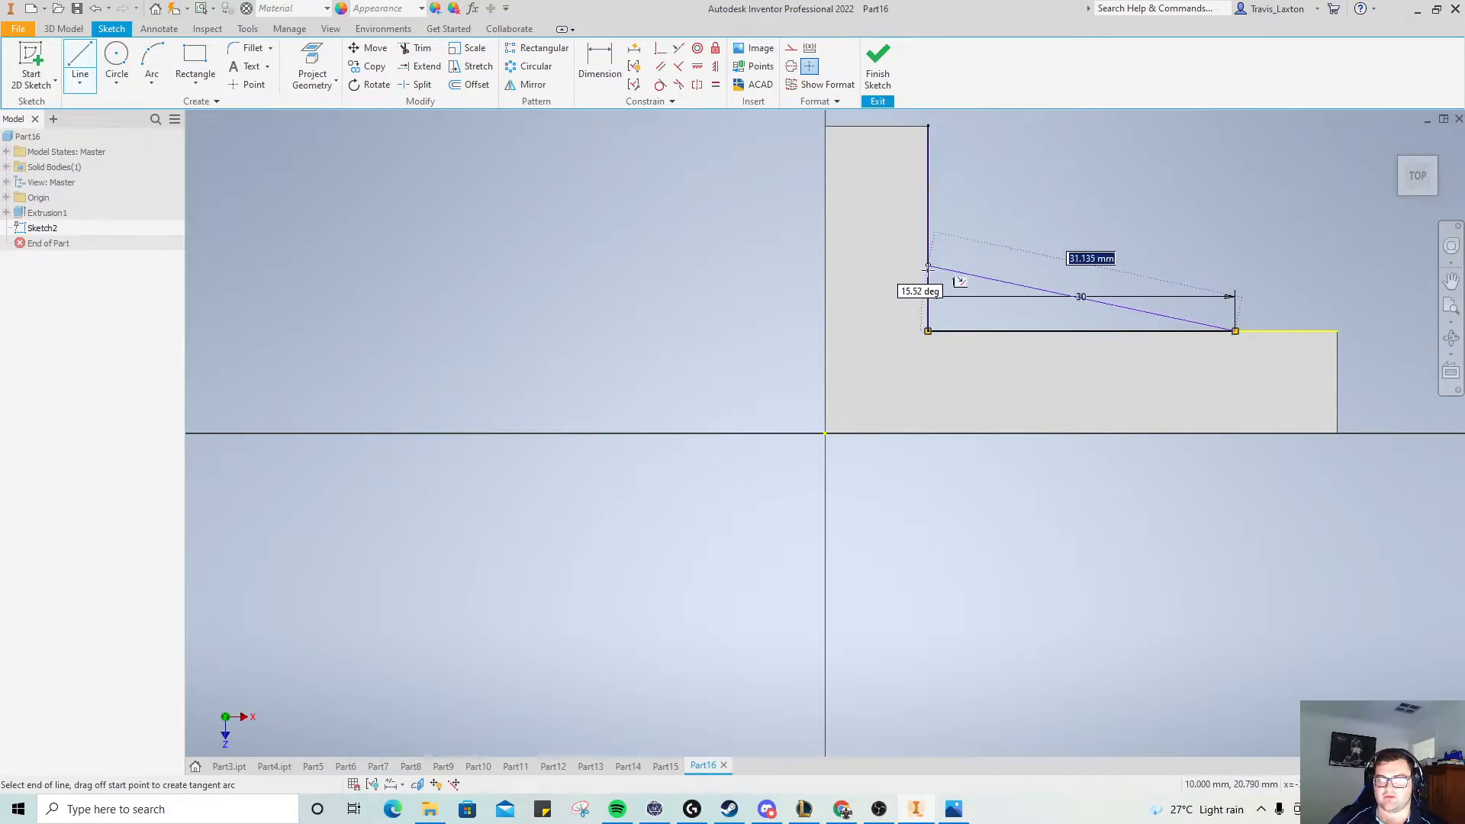
left_click_drag(927, 269, 978, 294)
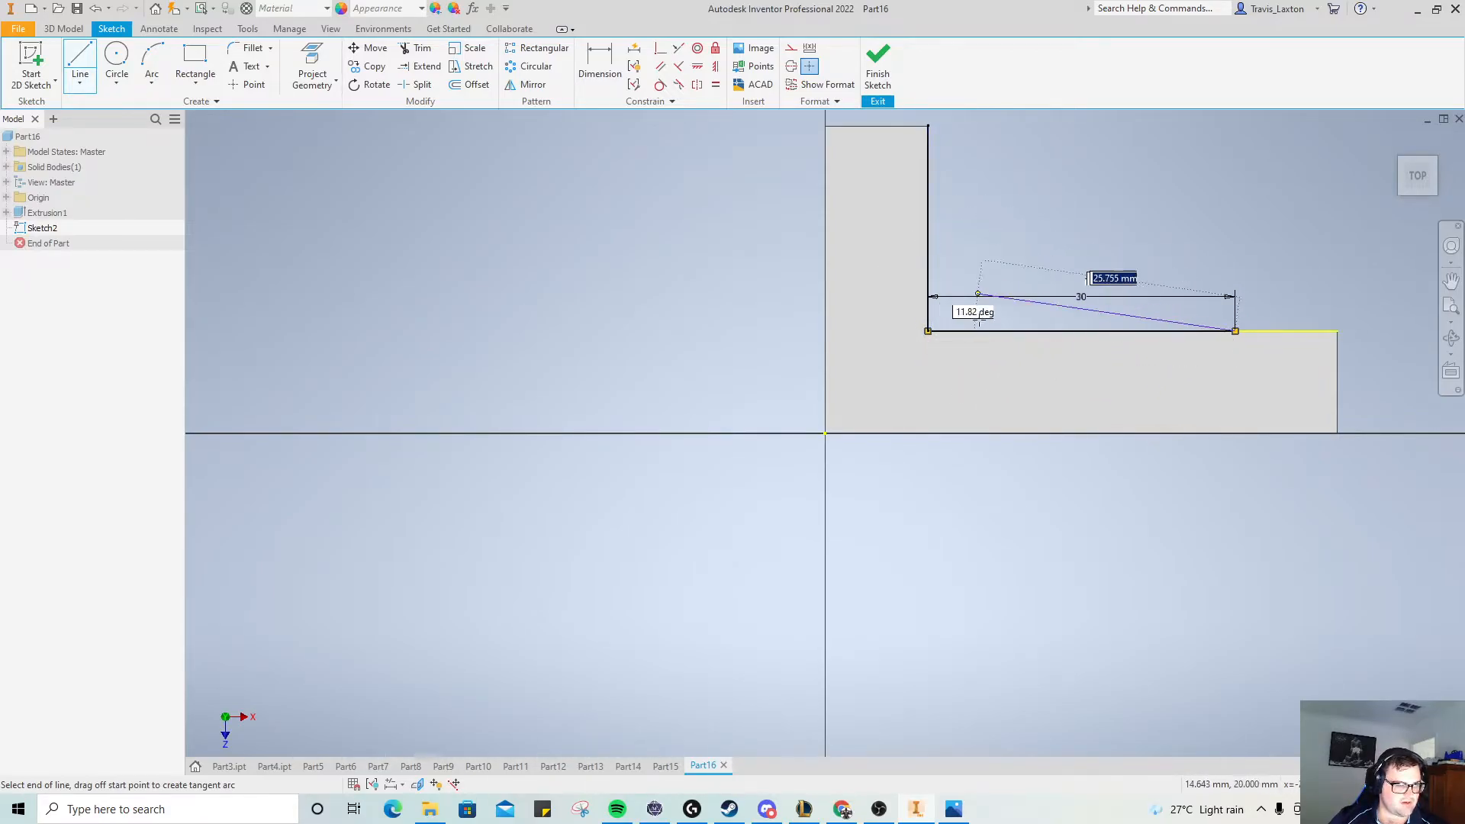
left_click_drag(978, 294, 924, 225)
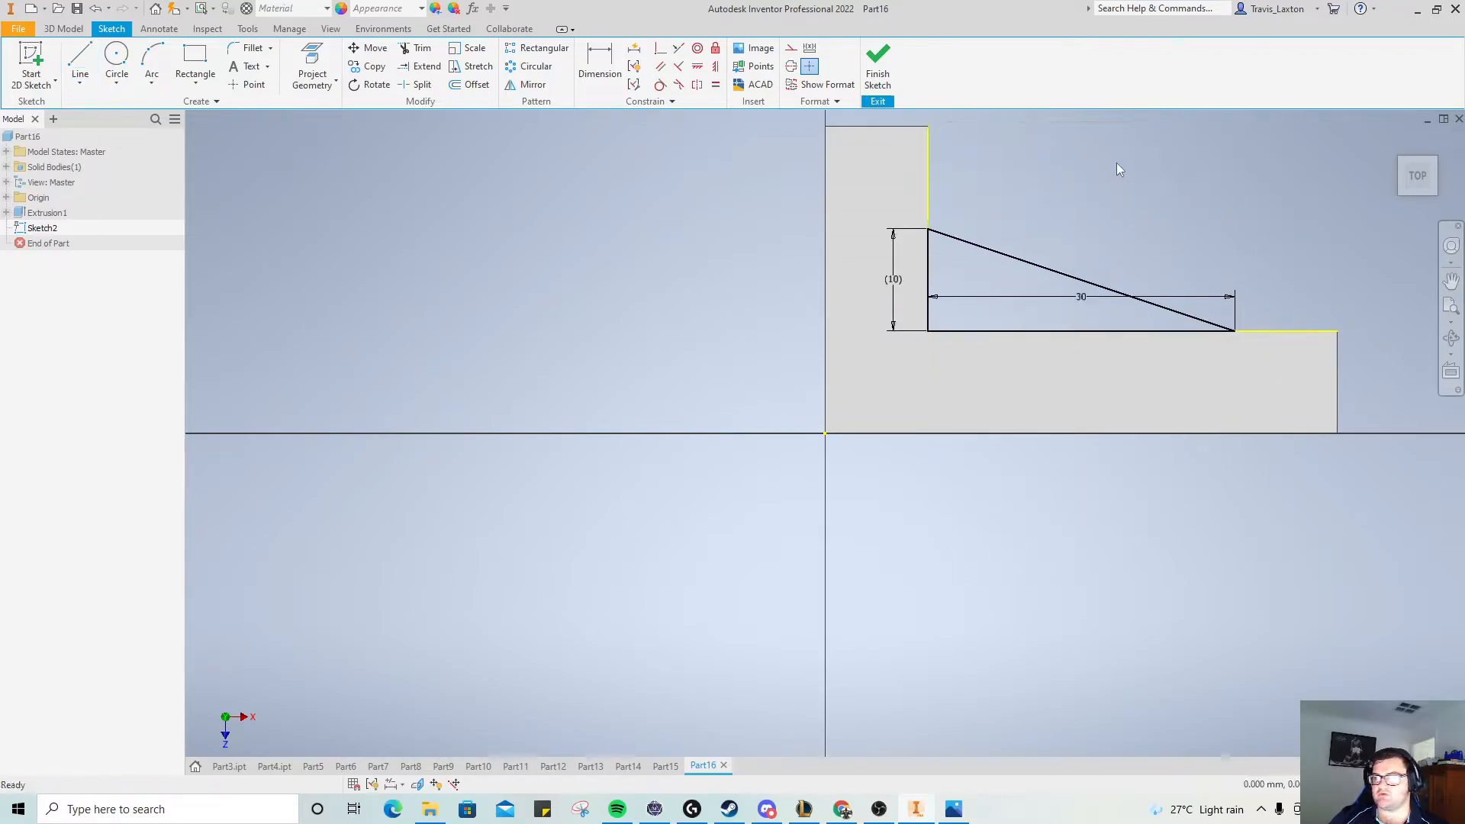
left_click(62, 28)
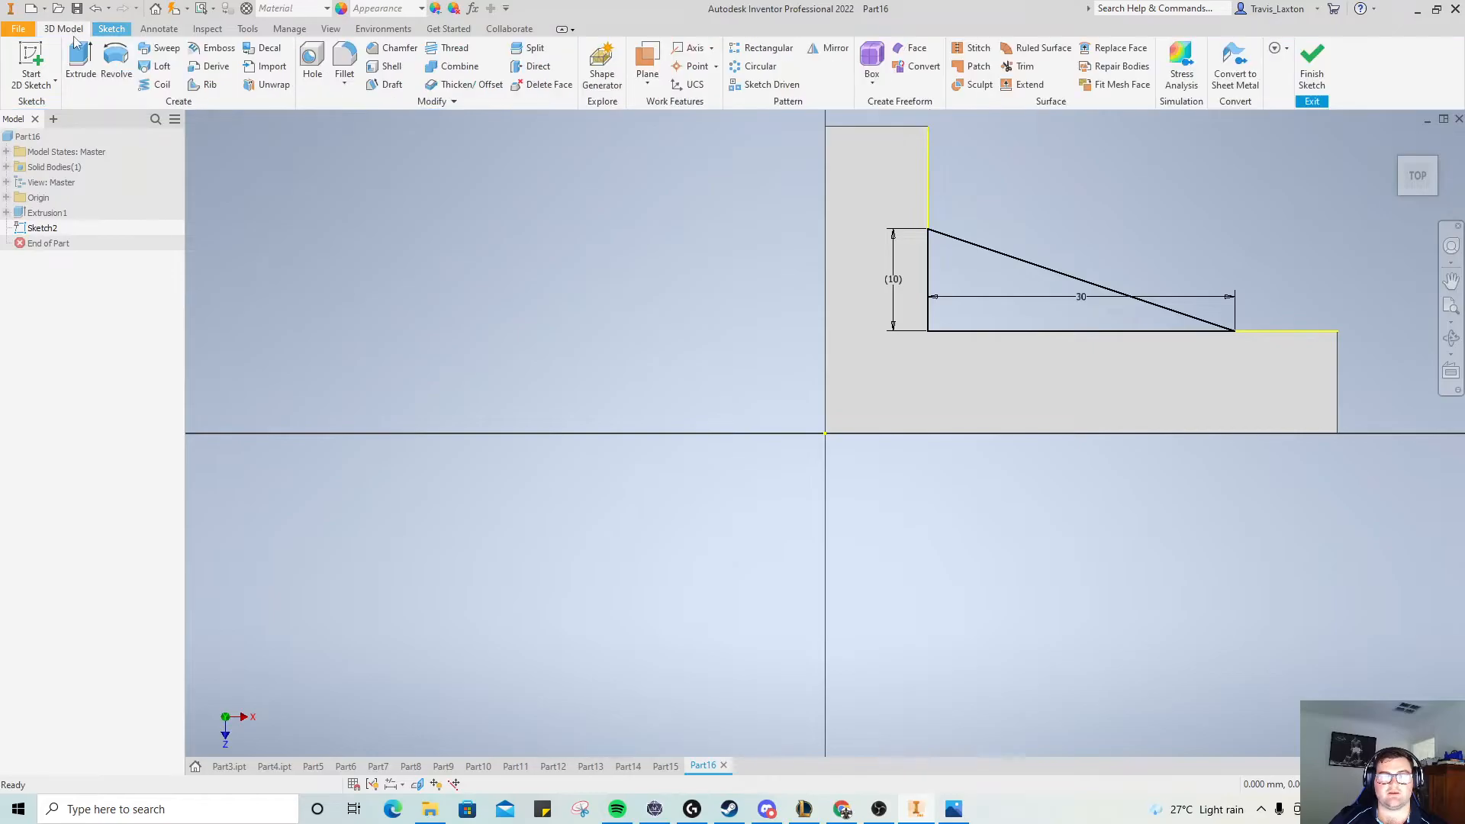
Extrude the triangle 10 mm, flipped toward the block, forming the corner wedge
left_click(79, 73)
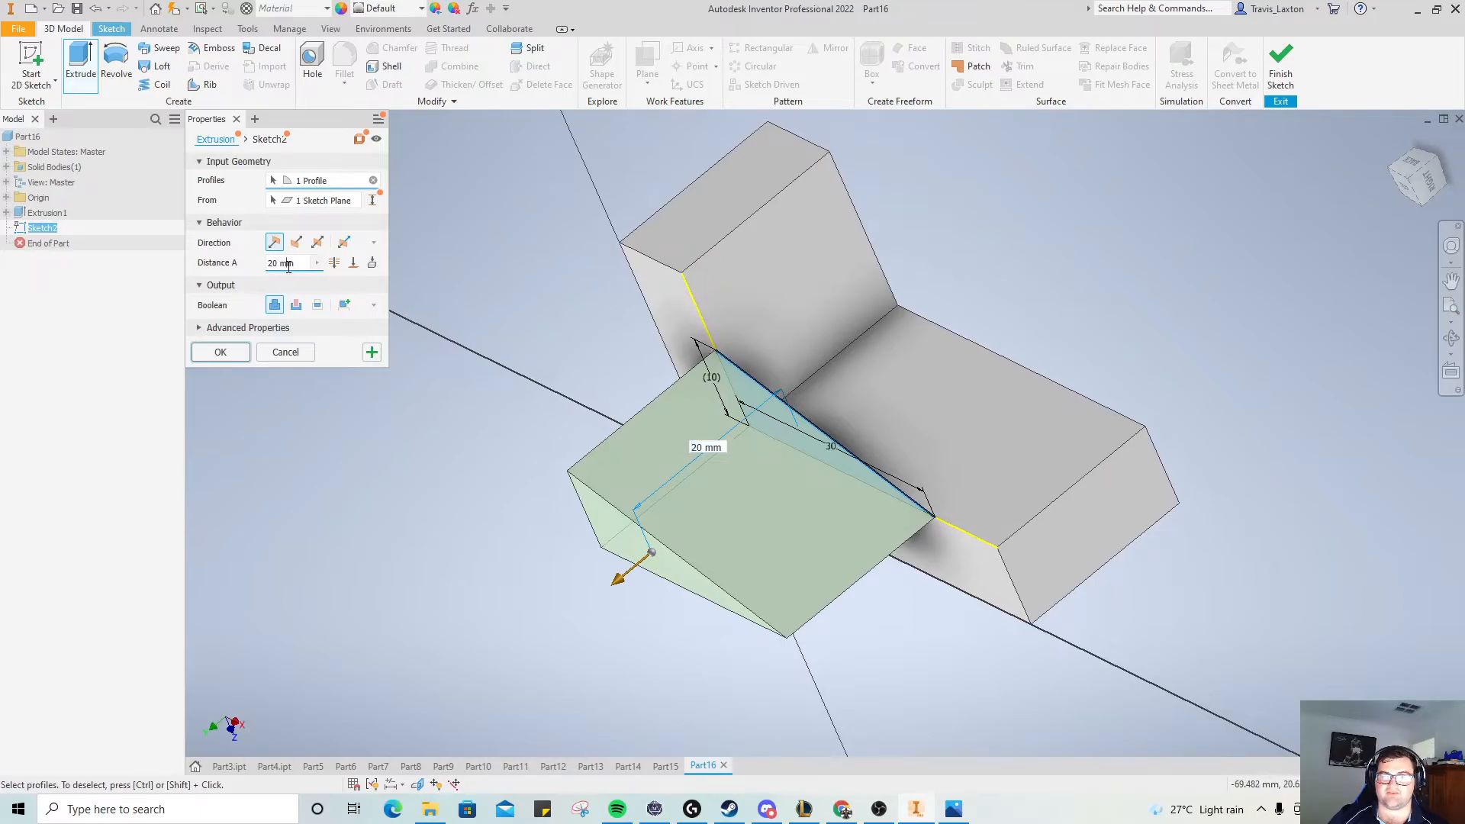
type("10")
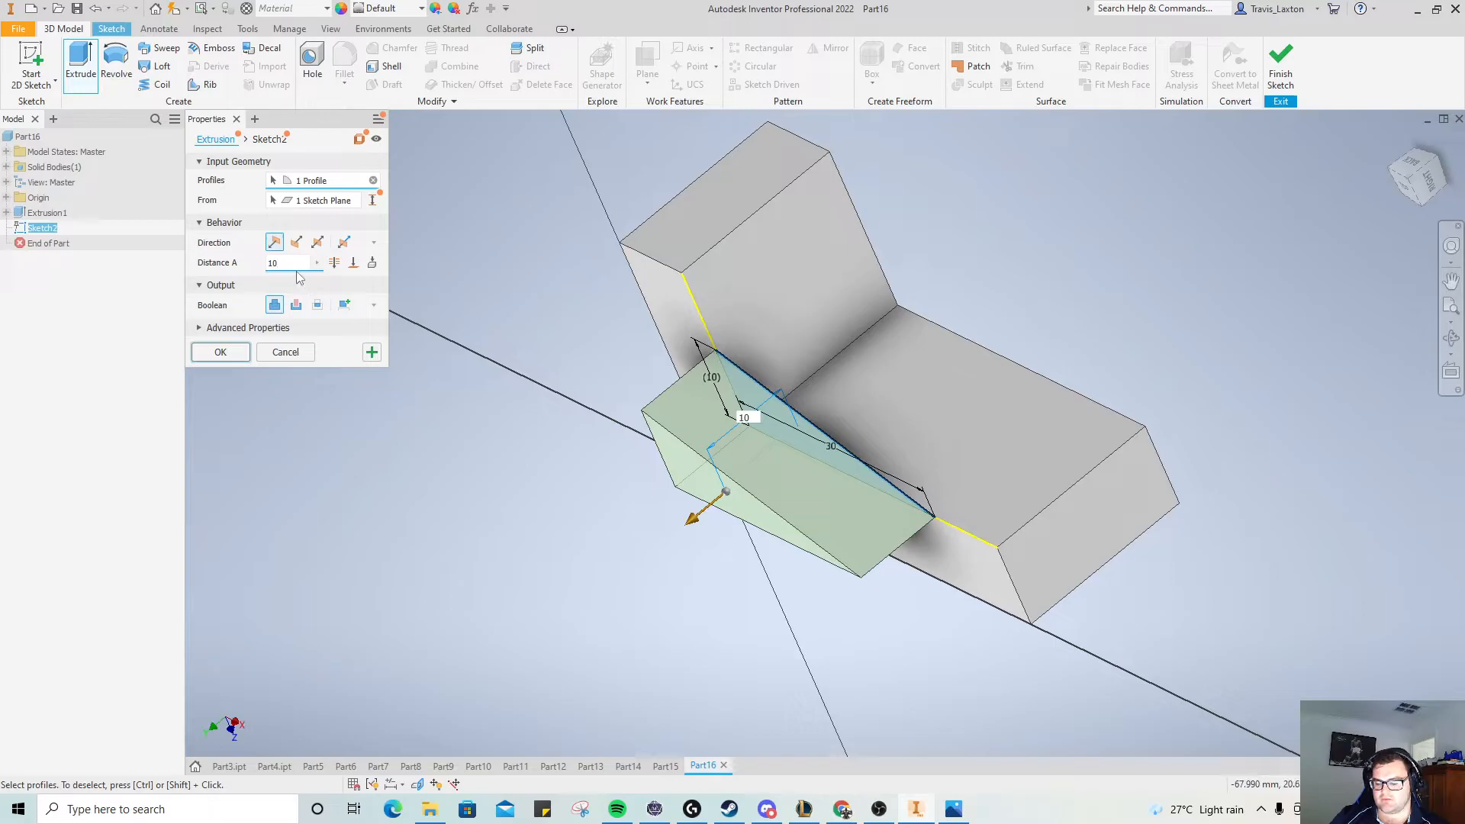
left_click(289, 263)
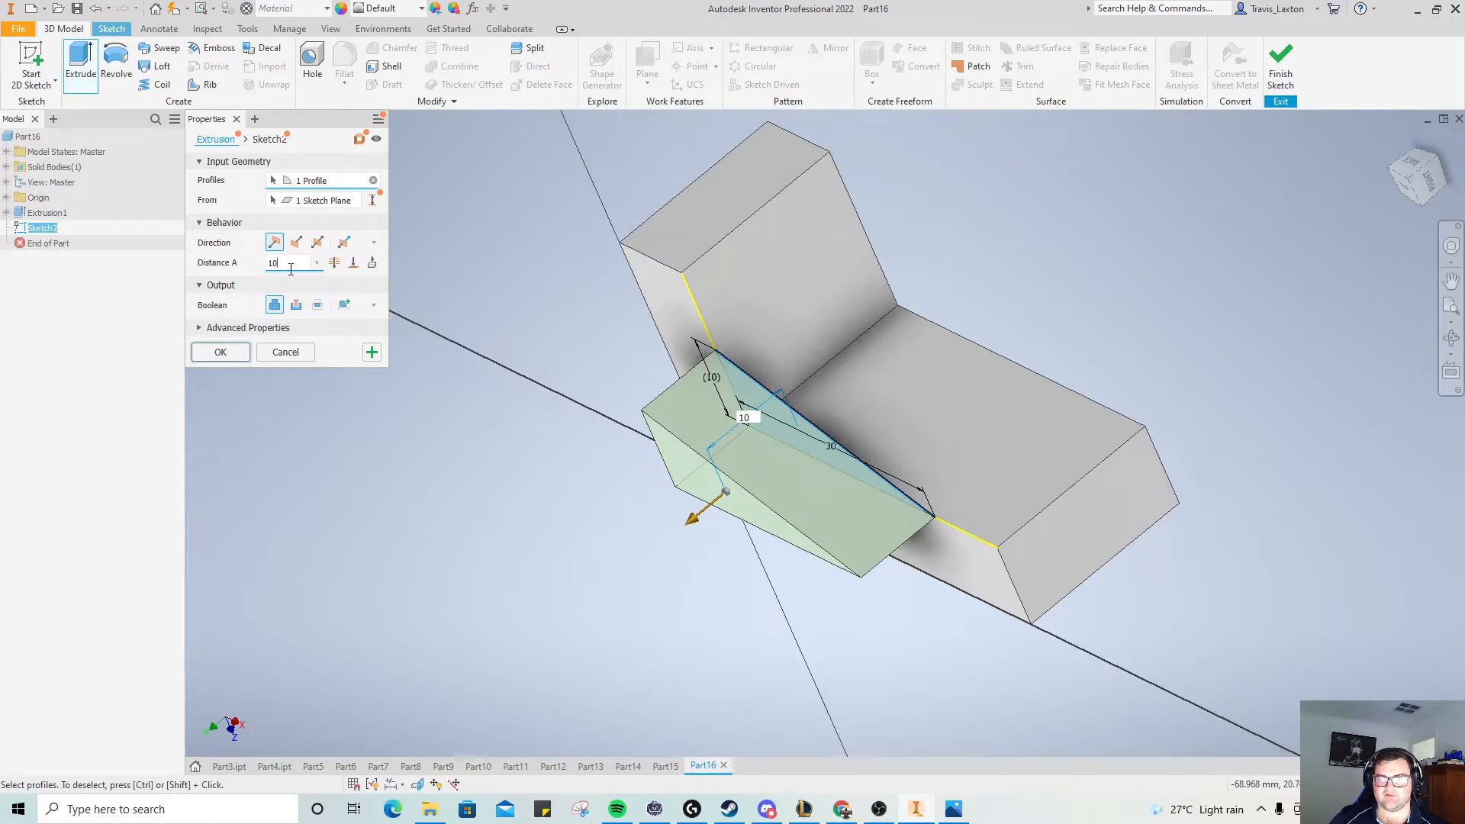
mouse_move(317, 243)
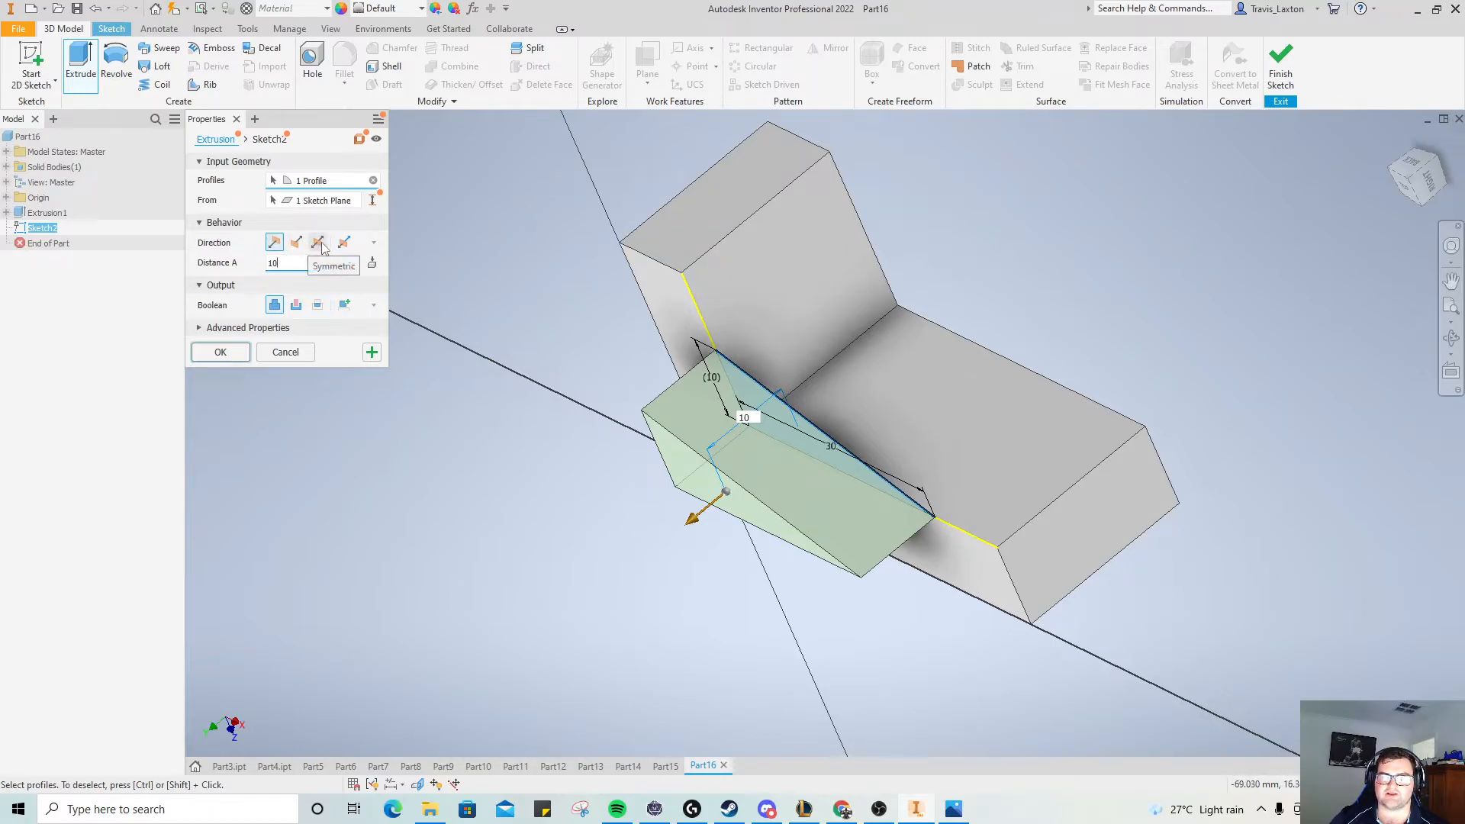
left_click(296, 243)
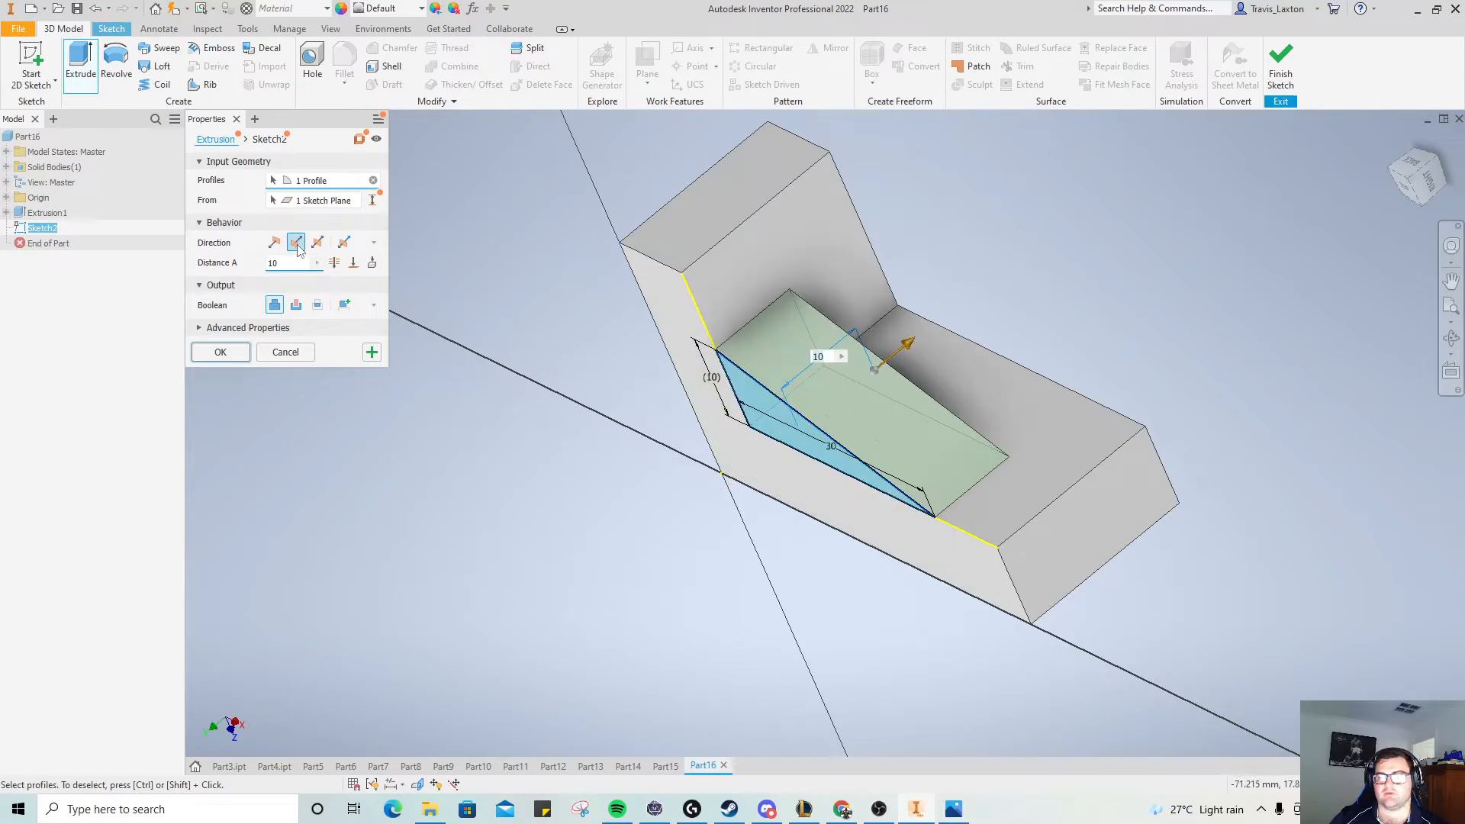
left_click(294, 242)
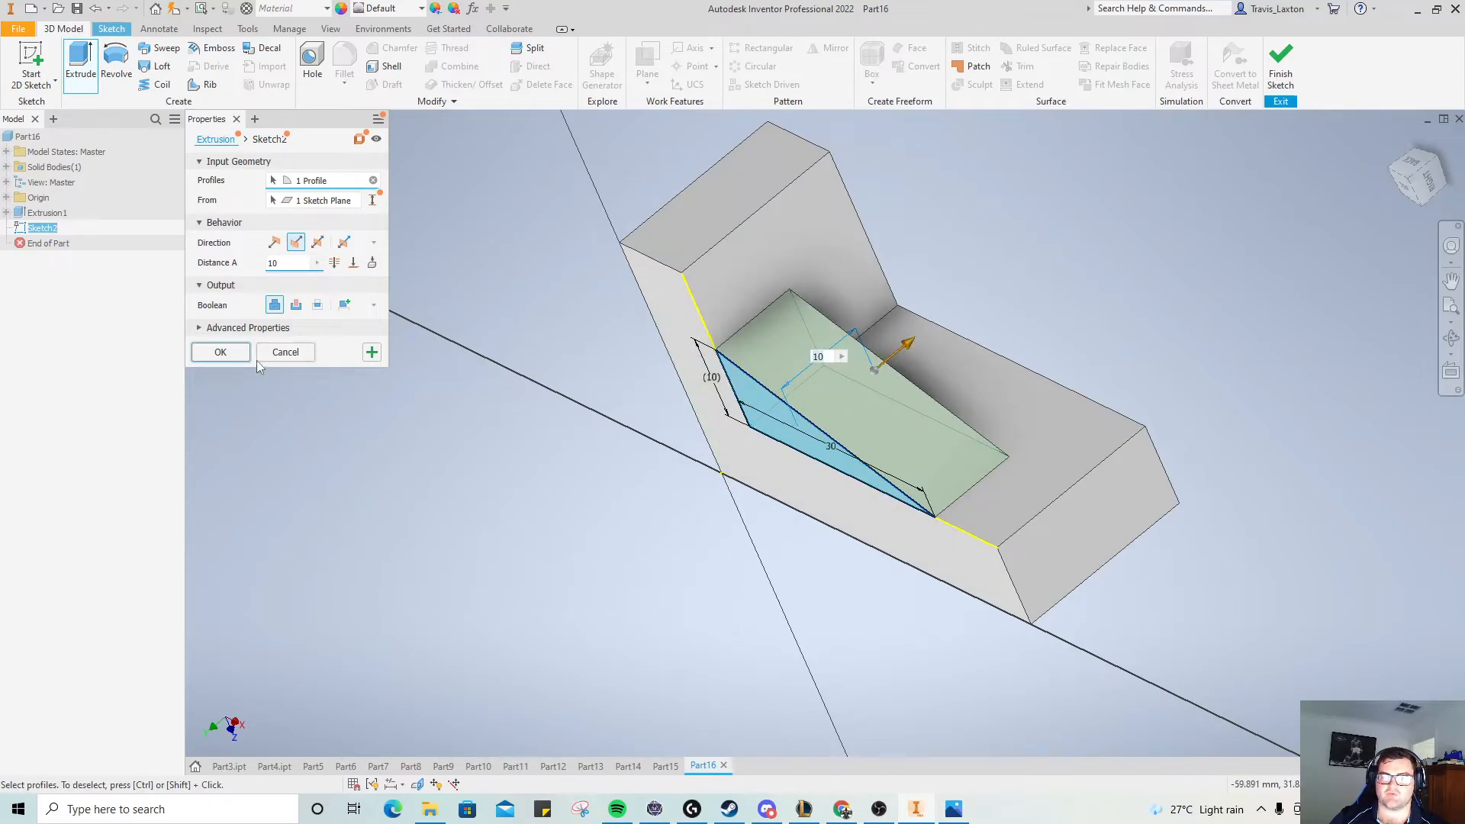
left_click(219, 353)
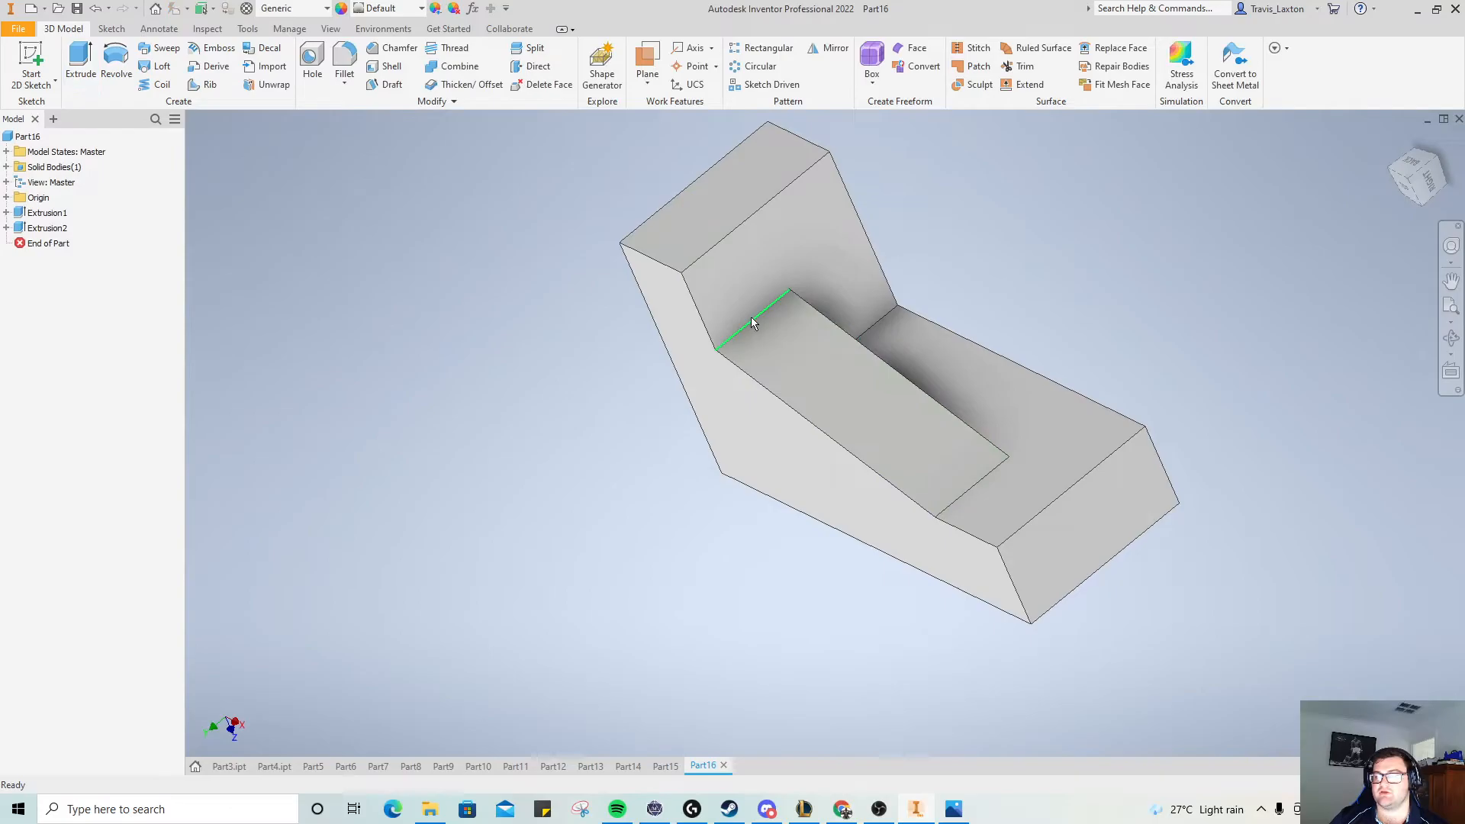
left_click(836, 357)
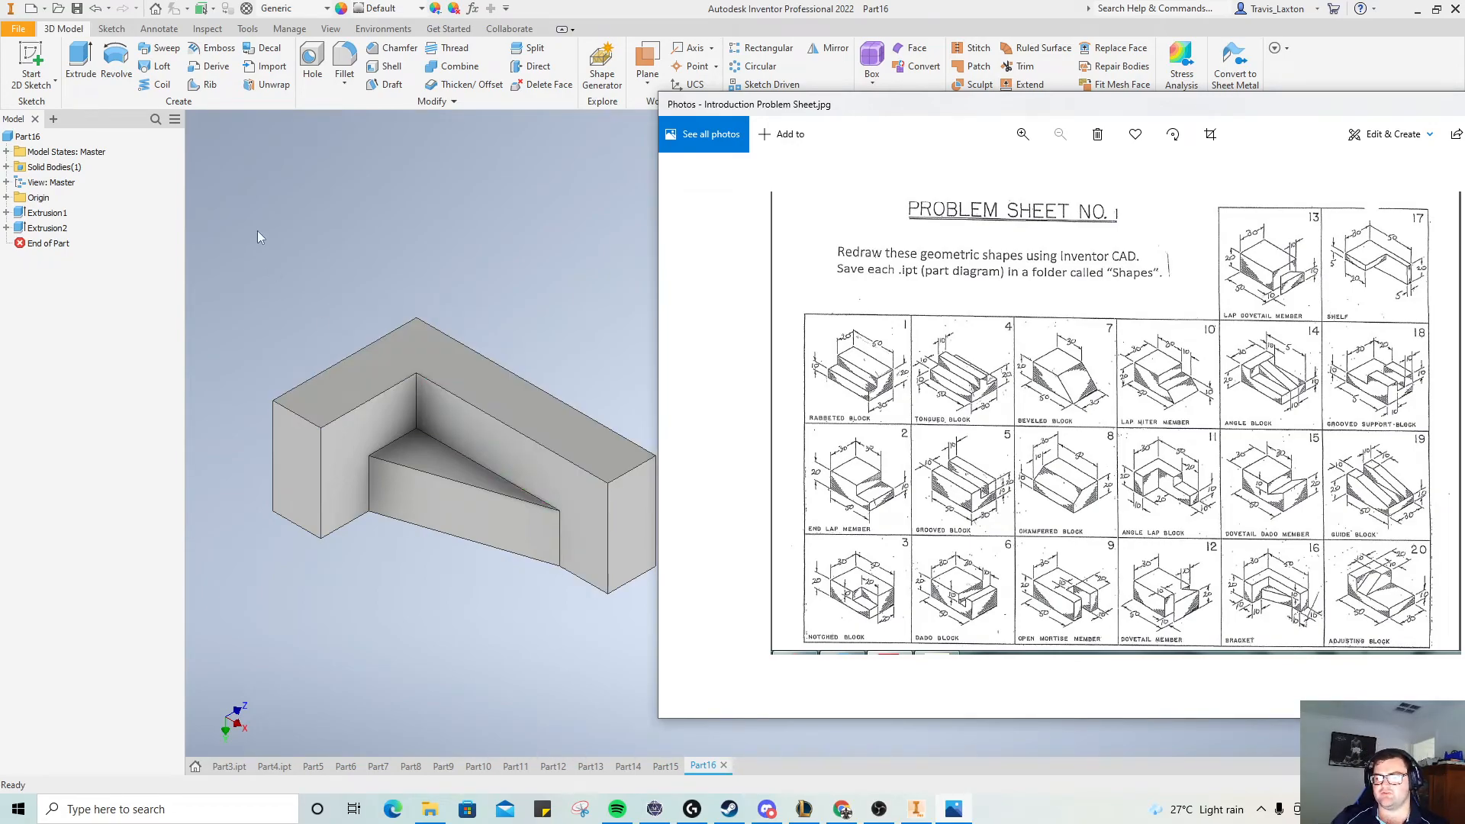
mouse_move(537, 299)
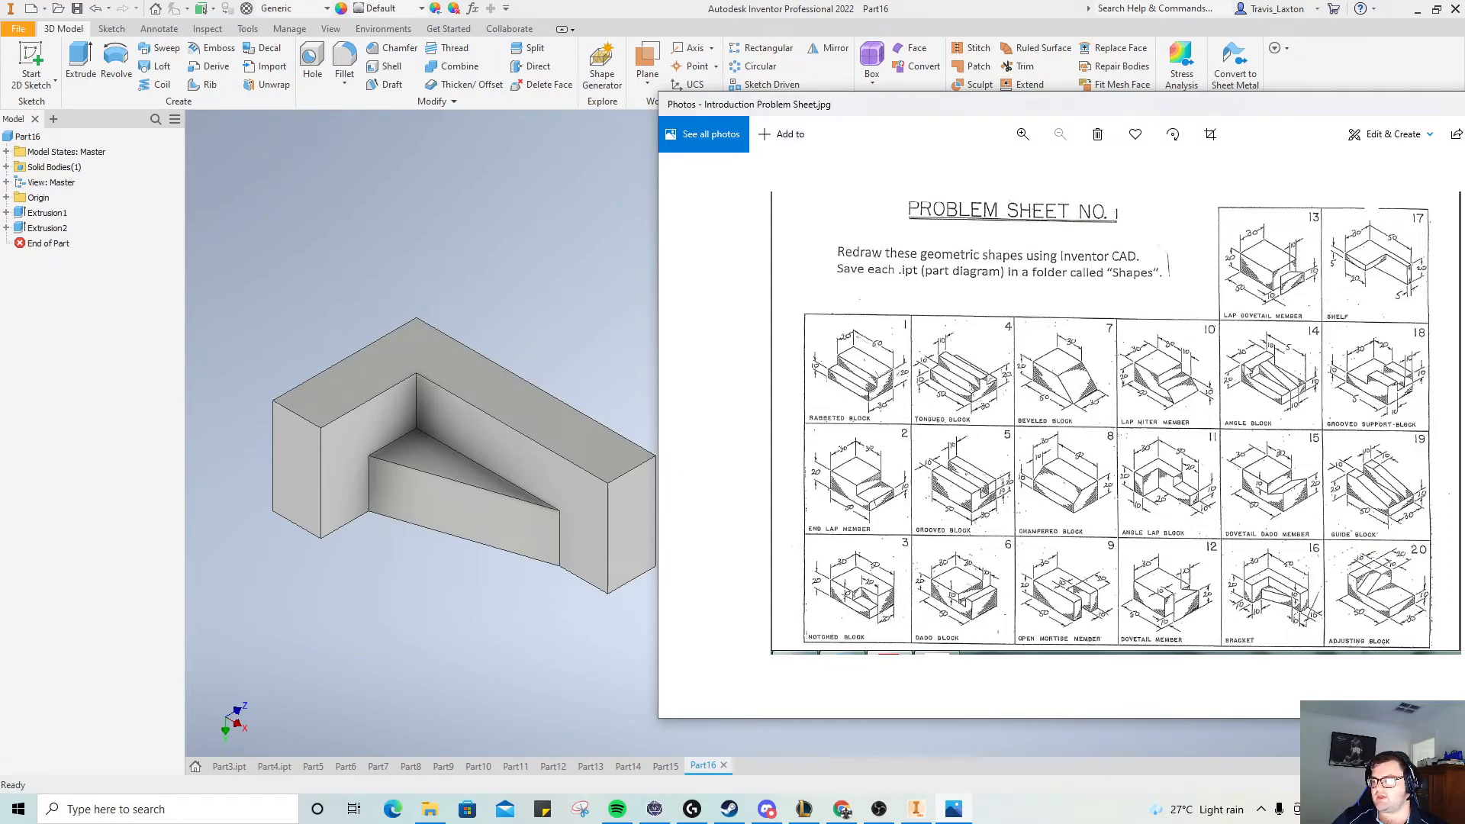
mouse_move(706, 300)
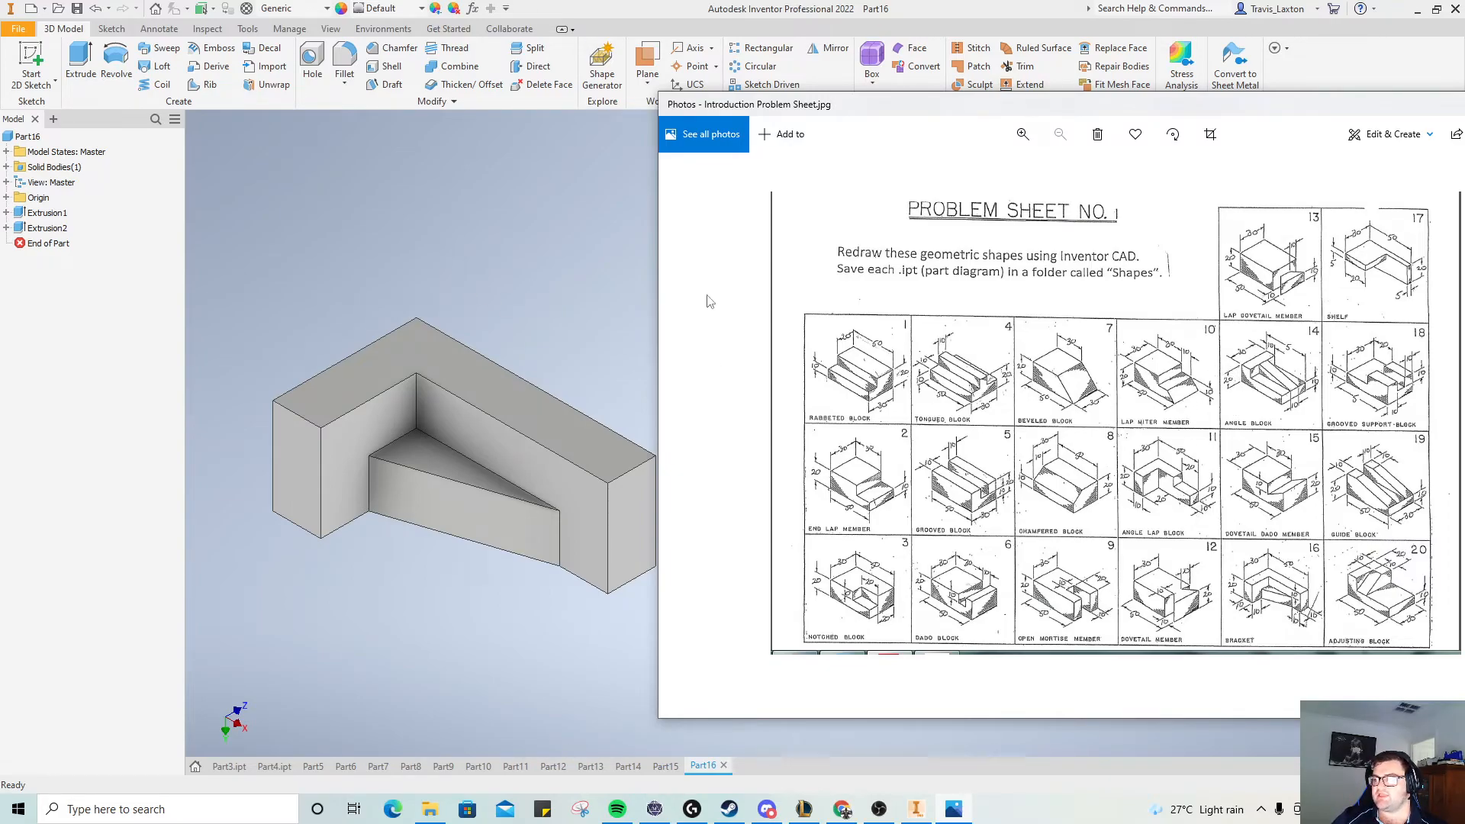
mouse_move(524, 252)
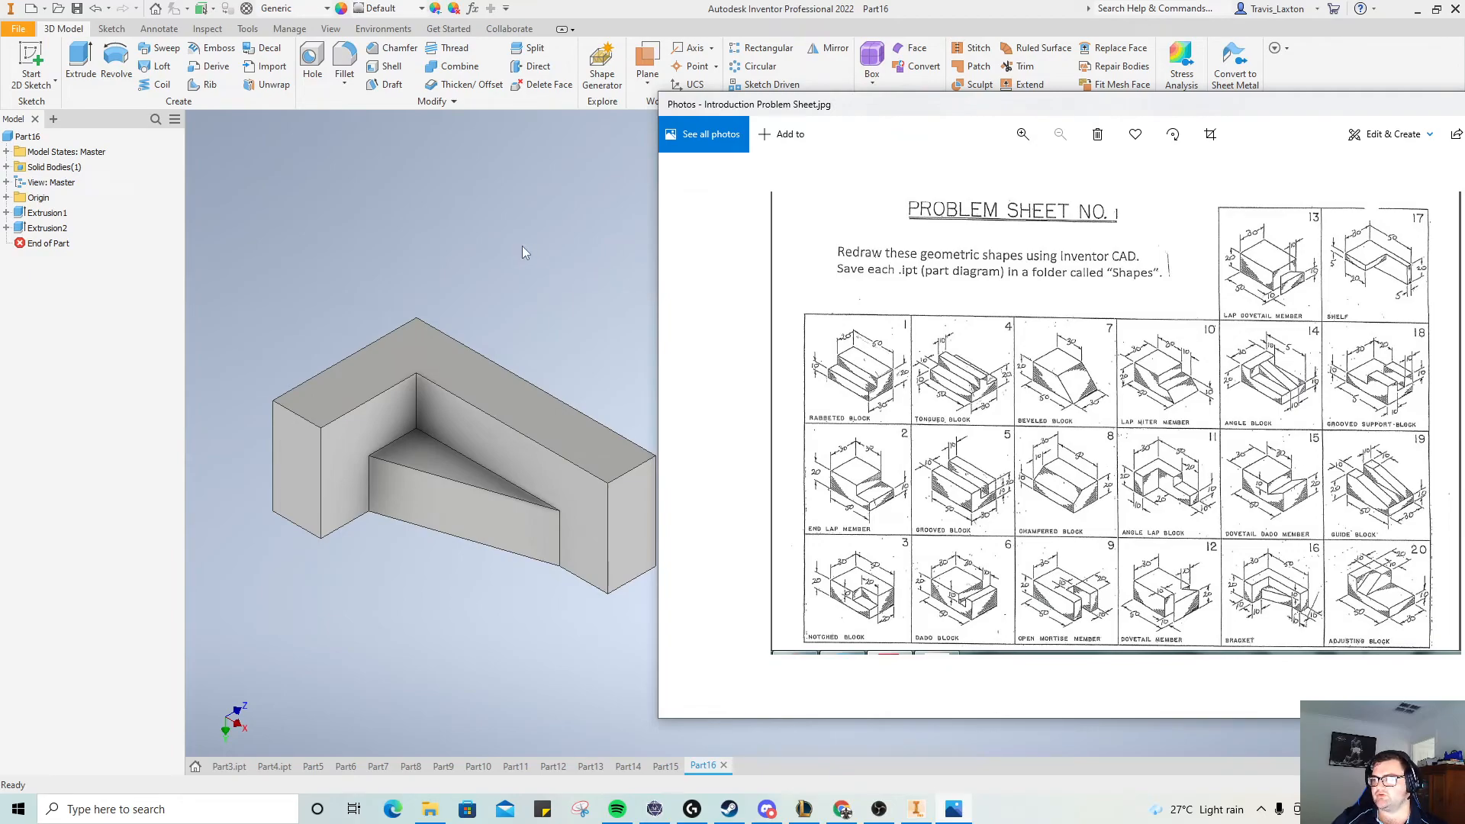
mouse_move(1212, 401)
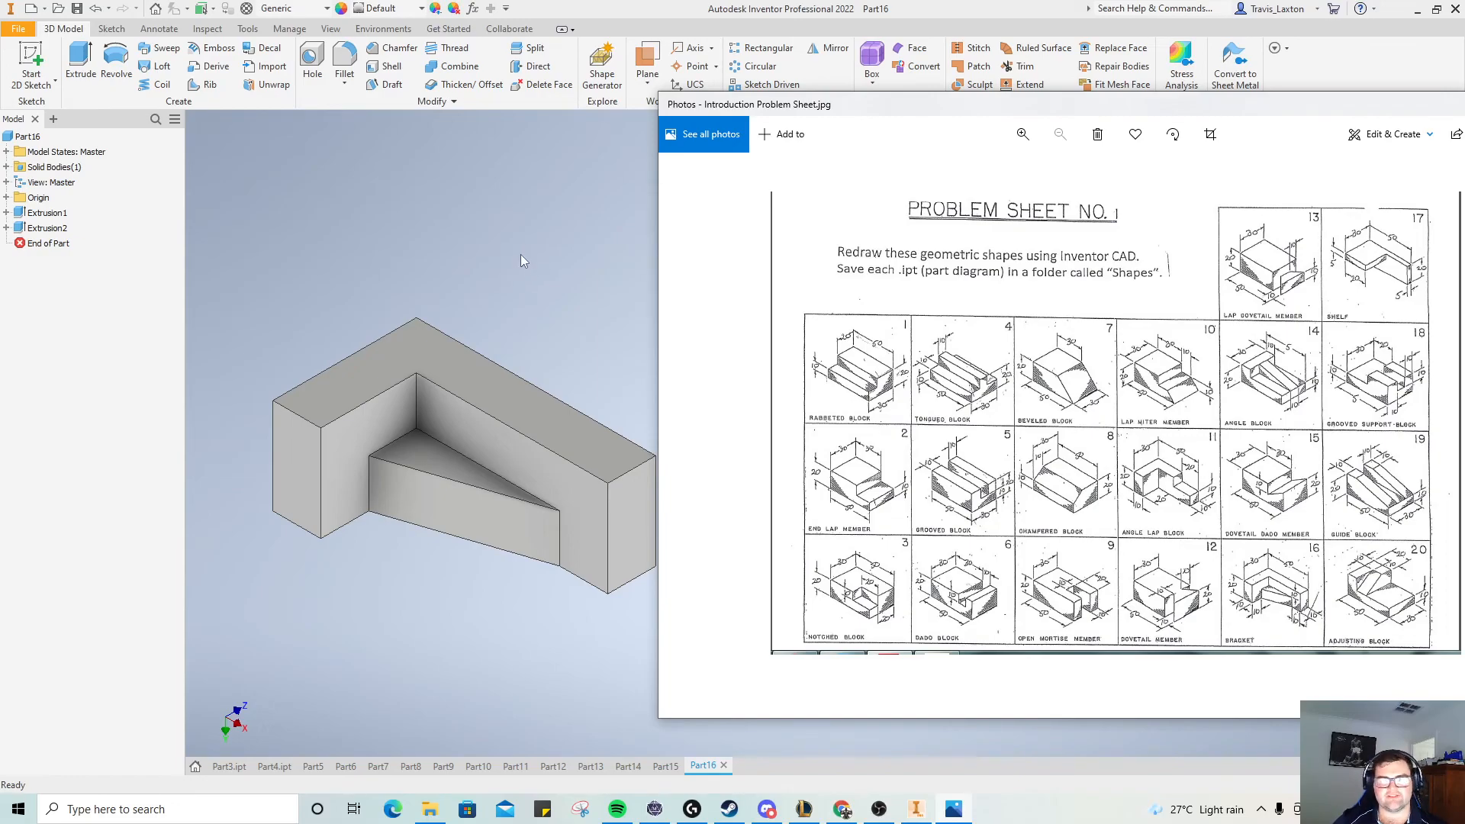
mouse_move(496, 257)
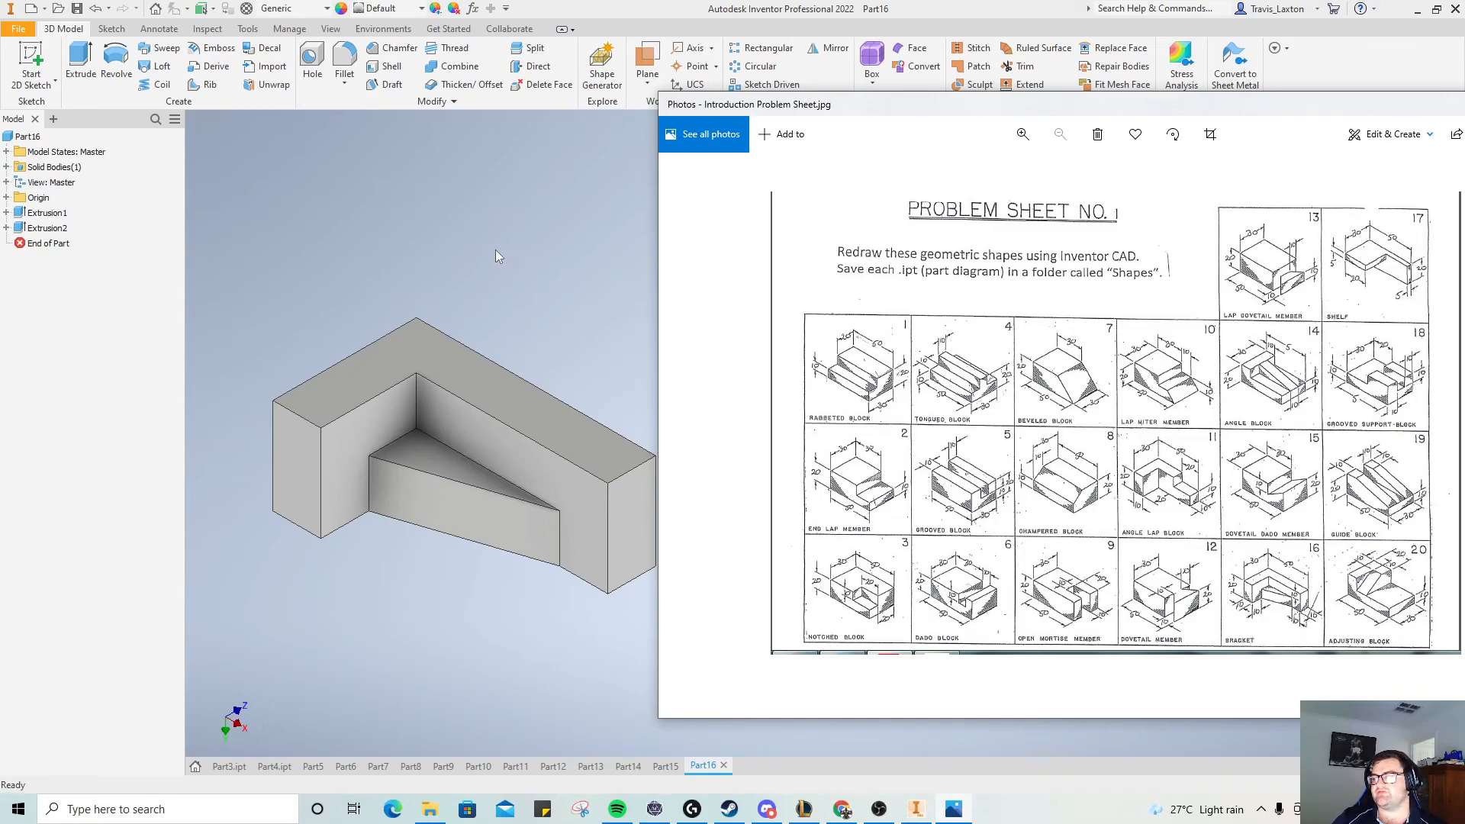